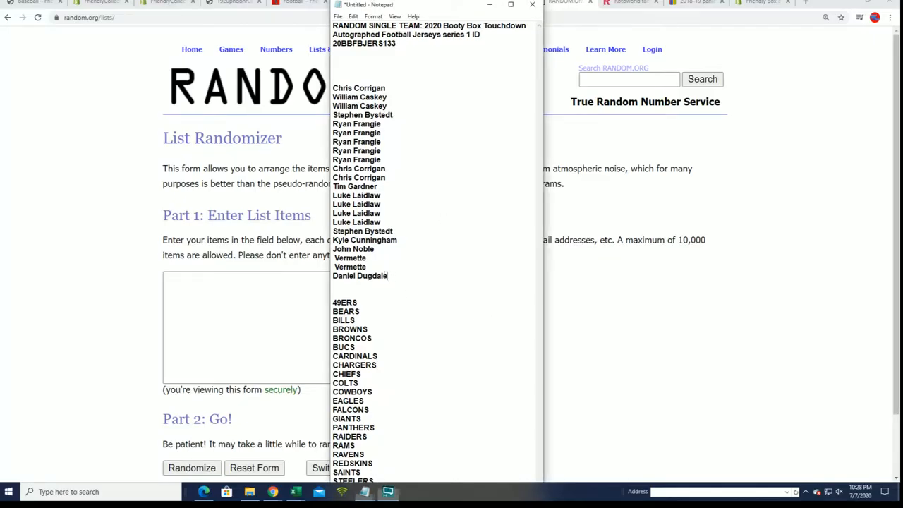
Copy the owner names from Notepad into the List Randomizer's item box.
{"action": "right_click", "coordinate": [360, 176]}
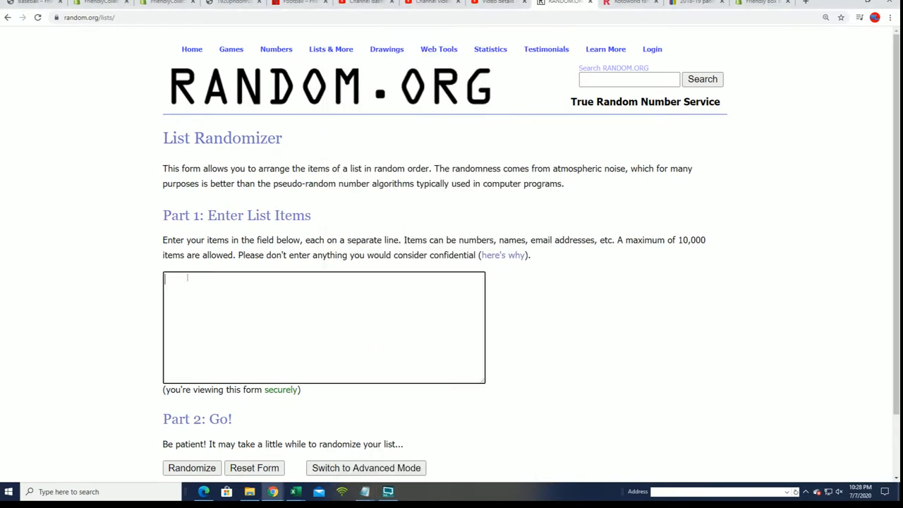
{"action": "type", "text": "Luke Laidlaw"}
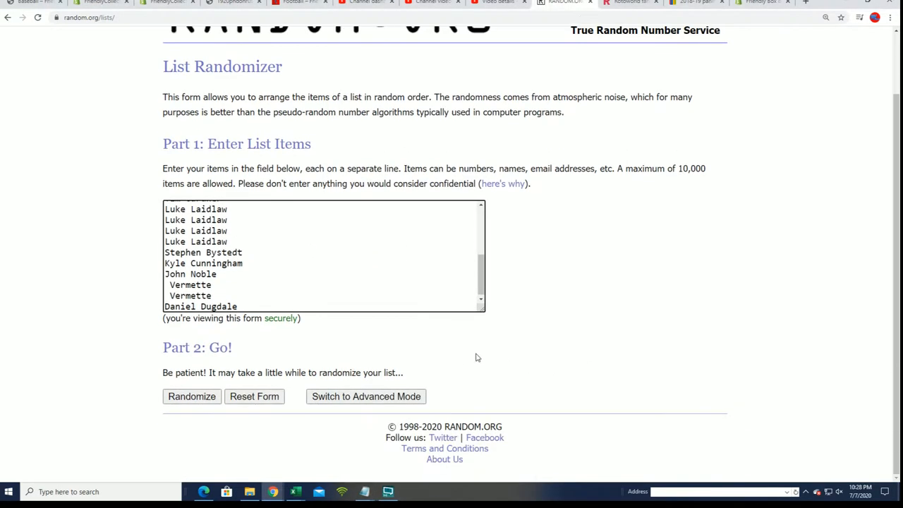
{"action": "left_click", "coordinate": [191, 396]}
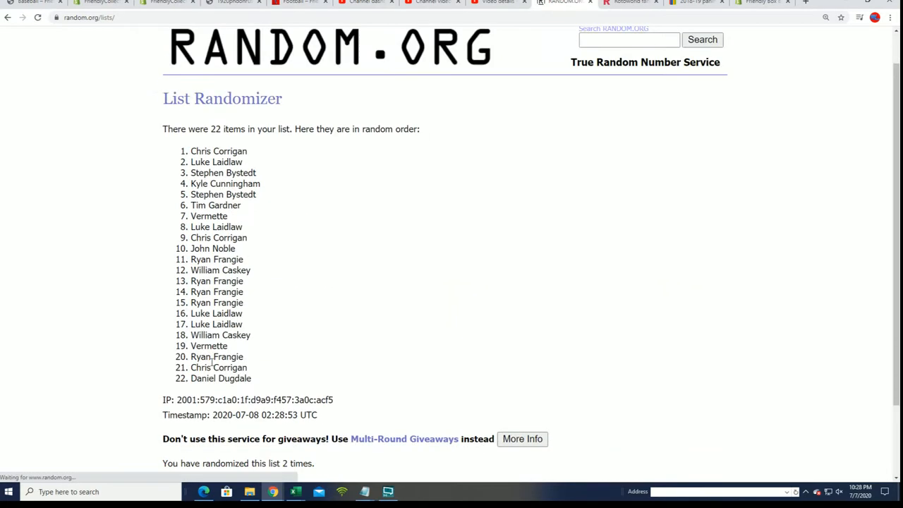
{"action": "left_click", "coordinate": [181, 396]}
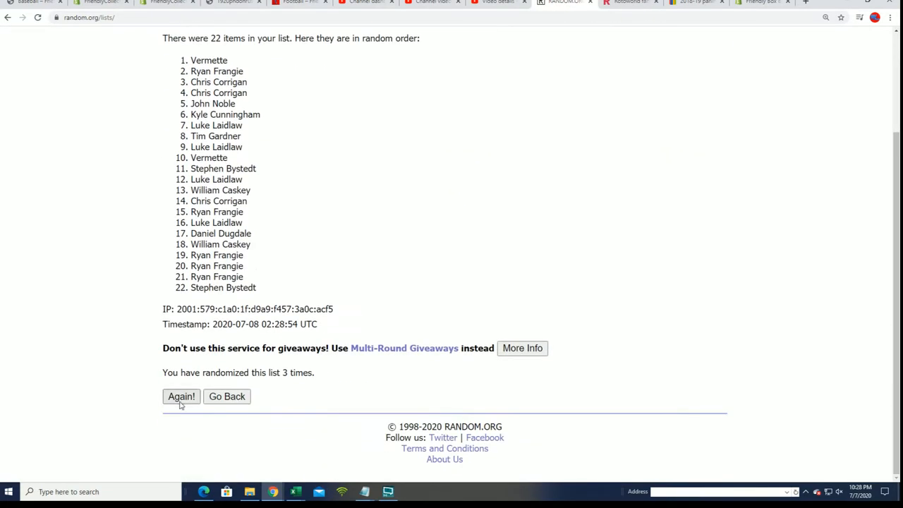
{"action": "left_click", "coordinate": [181, 396]}
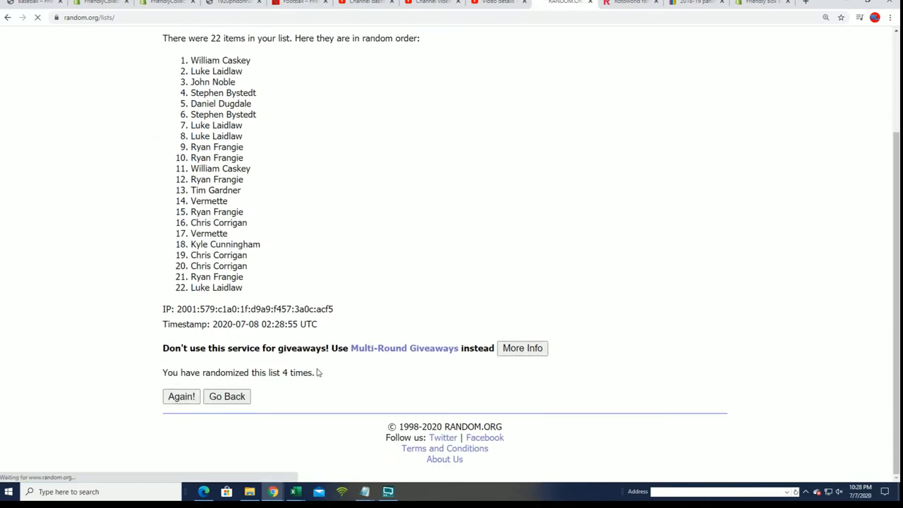
{"action": "left_click", "coordinate": [182, 395]}
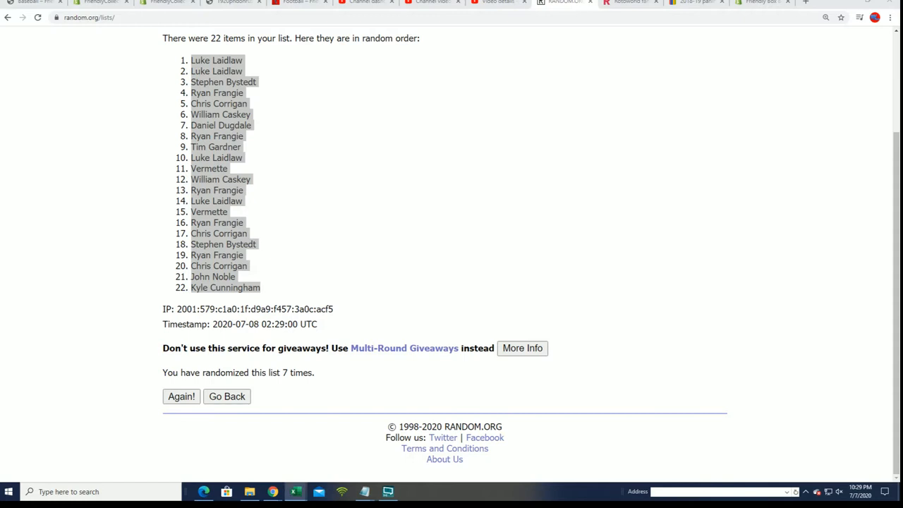
Head the blank workbook with OWNERS in A1 and TEAMS in B1.
{"action": "left_click", "coordinate": [296, 491]}
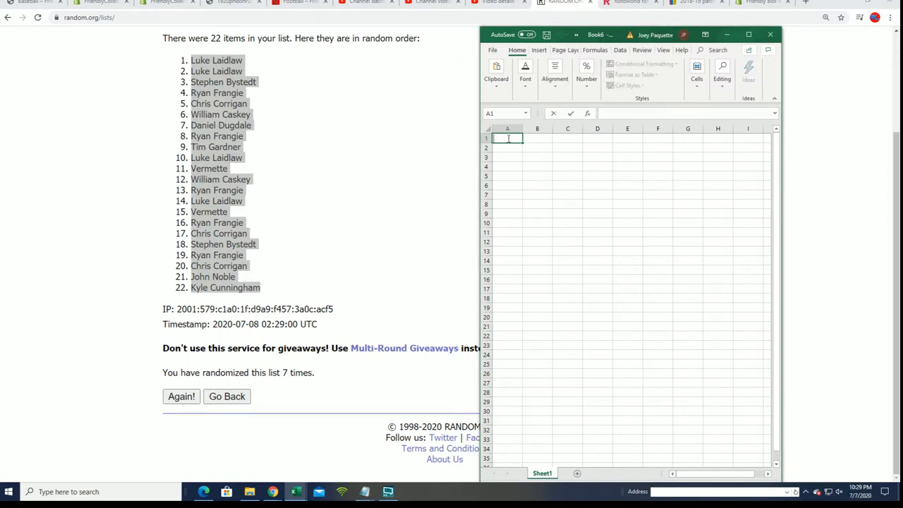
{"action": "type", "text": "OW"}
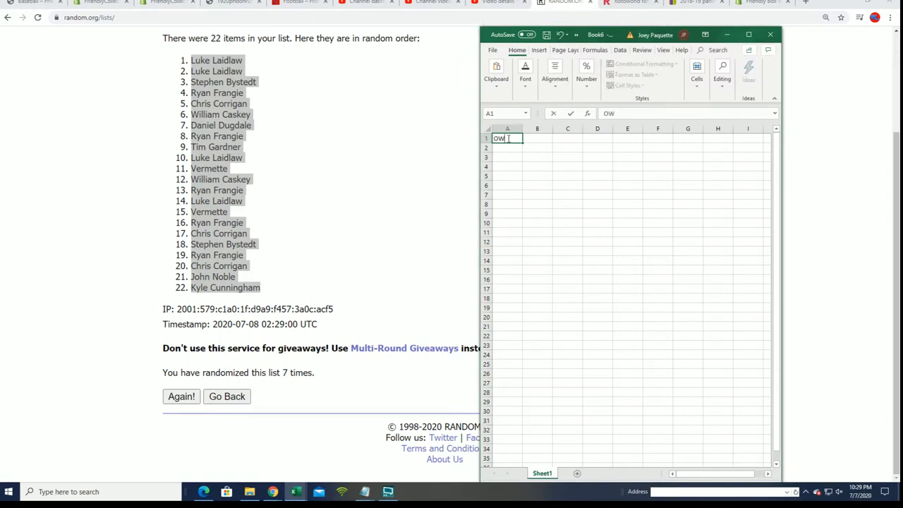
{"action": "type", "text": "NERS"}
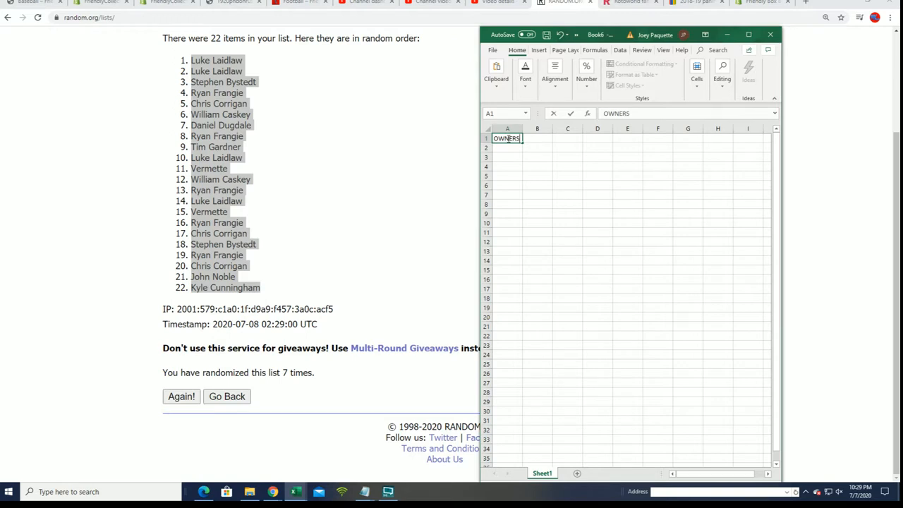
{"action": "type", "text": "TEAMS"}
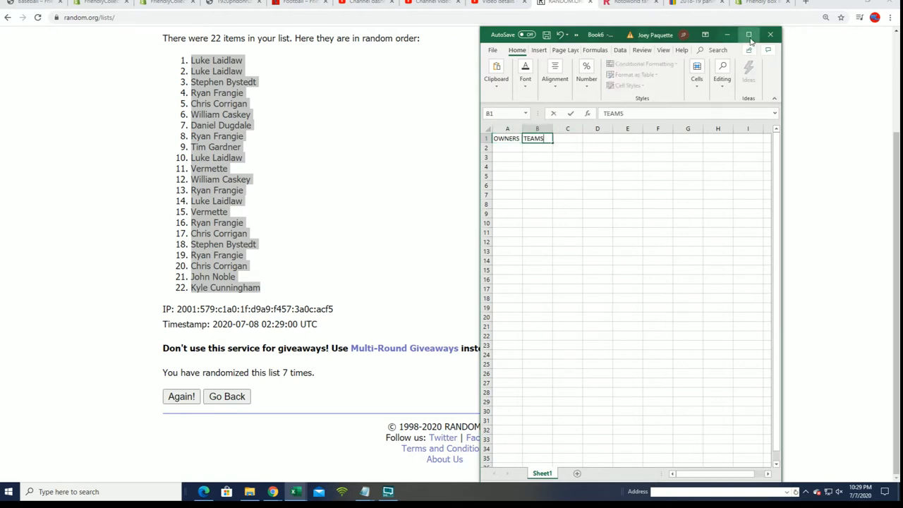
Maximize the workbook and widen the OWNERS and TEAMS columns.
{"action": "left_click", "coordinate": [749, 35]}
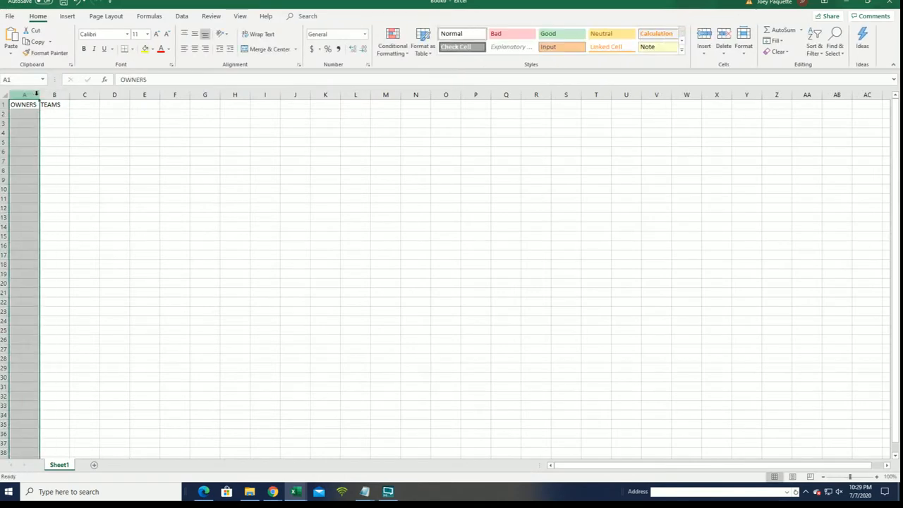
{"action": "left_click", "coordinate": [114, 95]}
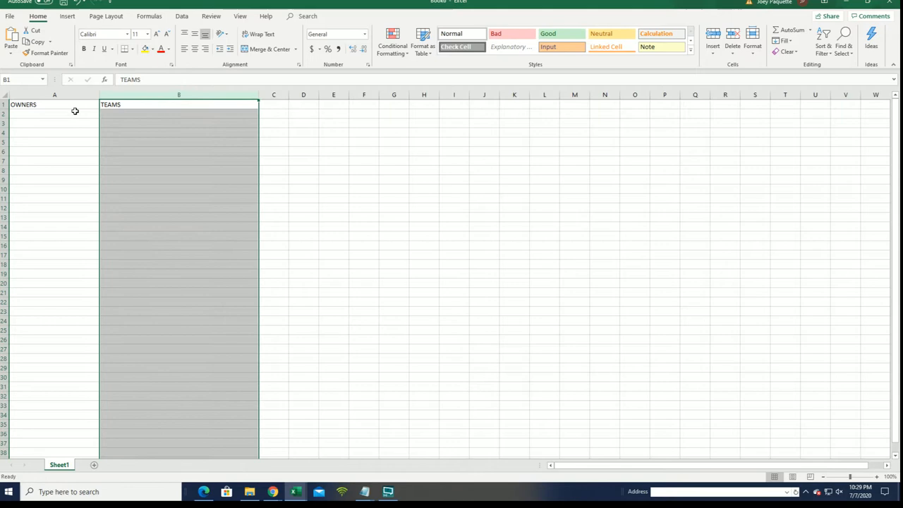
{"action": "left_click", "coordinate": [54, 114]}
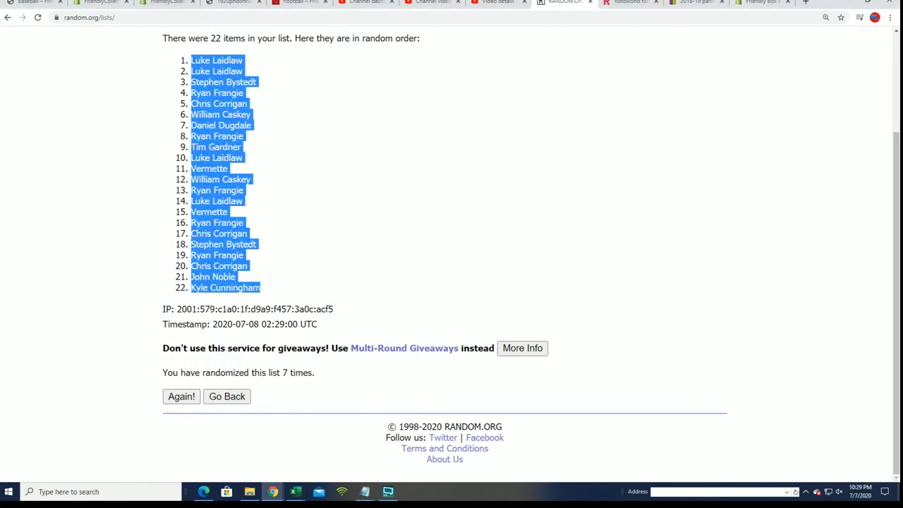
Paste the 22 shuffled owner names as plain text under OWNERS via Paste Special > Text.
{"action": "left_click", "coordinate": [296, 491]}
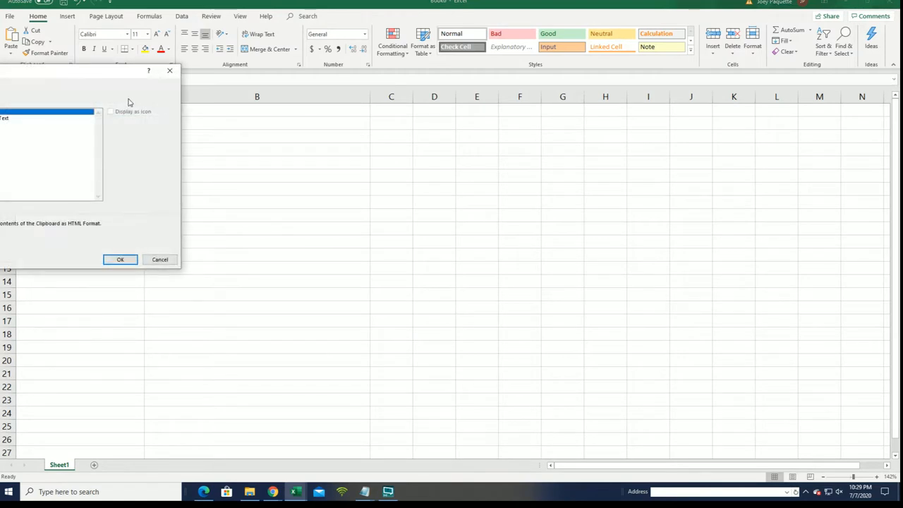
{"action": "left_click", "coordinate": [46, 125]}
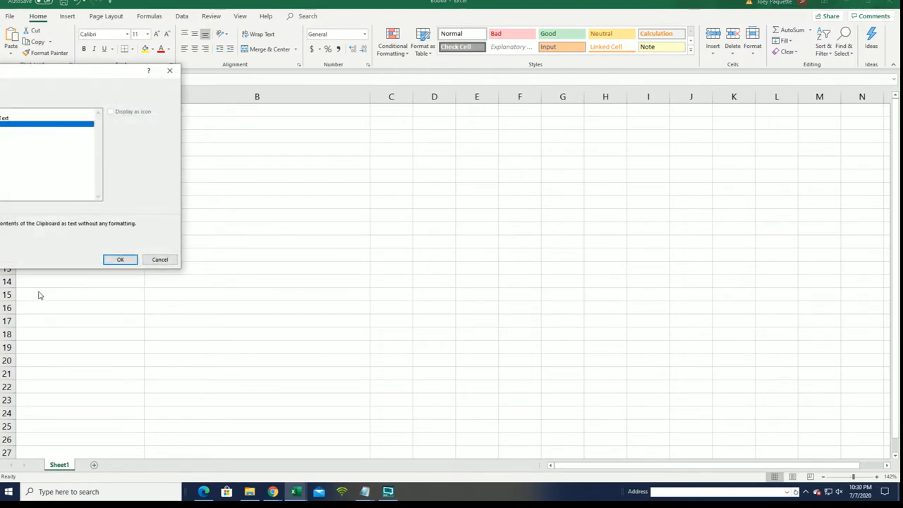
{"action": "left_click", "coordinate": [119, 260]}
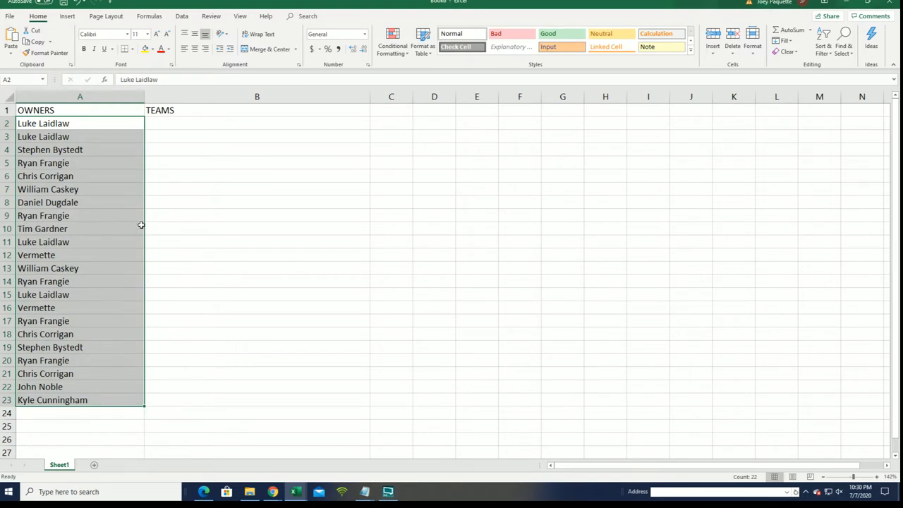
{"action": "mouse_move", "coordinate": [127, 110]}
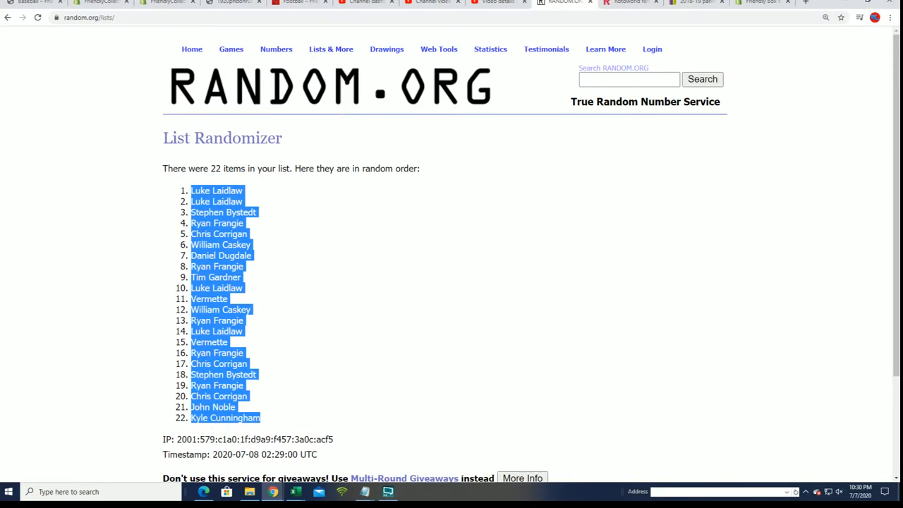
Start a fresh List Randomizer form from the Lists & More menu.
{"action": "left_click", "coordinate": [331, 49]}
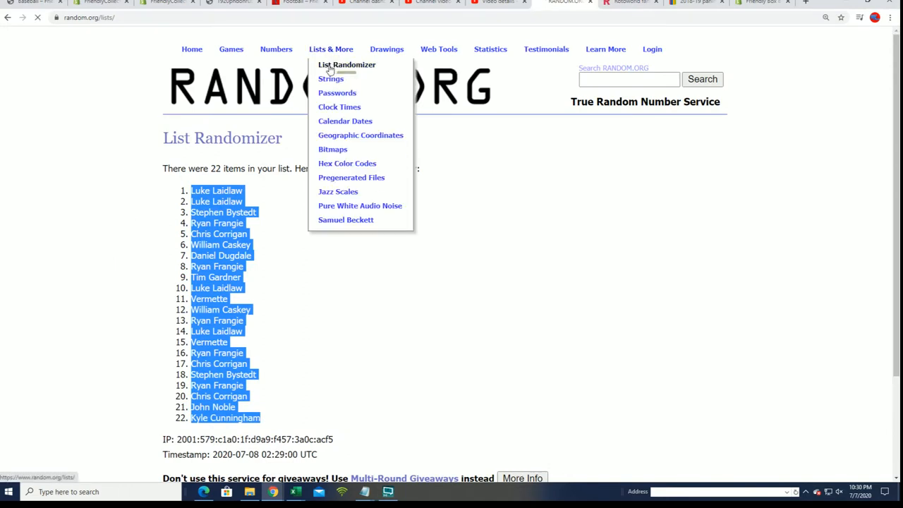
{"action": "left_click", "coordinate": [346, 64]}
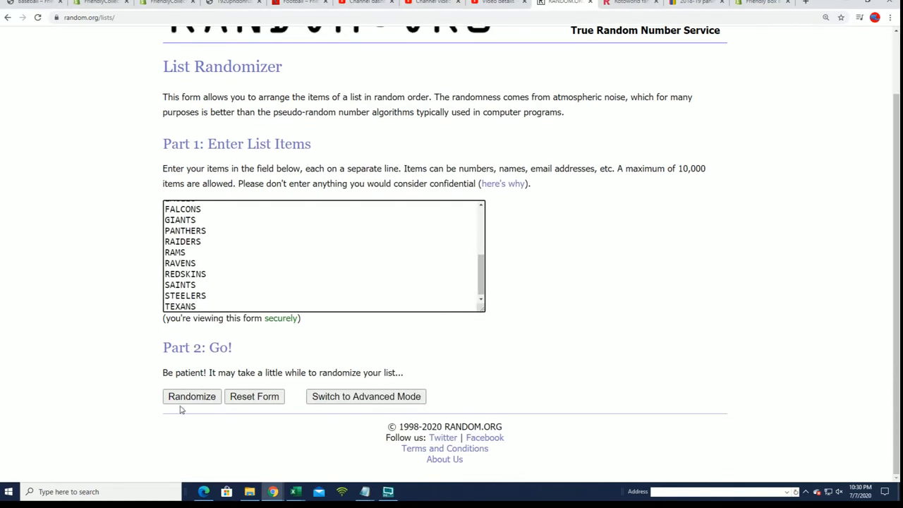
Randomize the 22 NFL teams repeatedly, ending STEELERS first and COWBOYS last, and copy the list.
{"action": "left_click", "coordinate": [191, 395]}
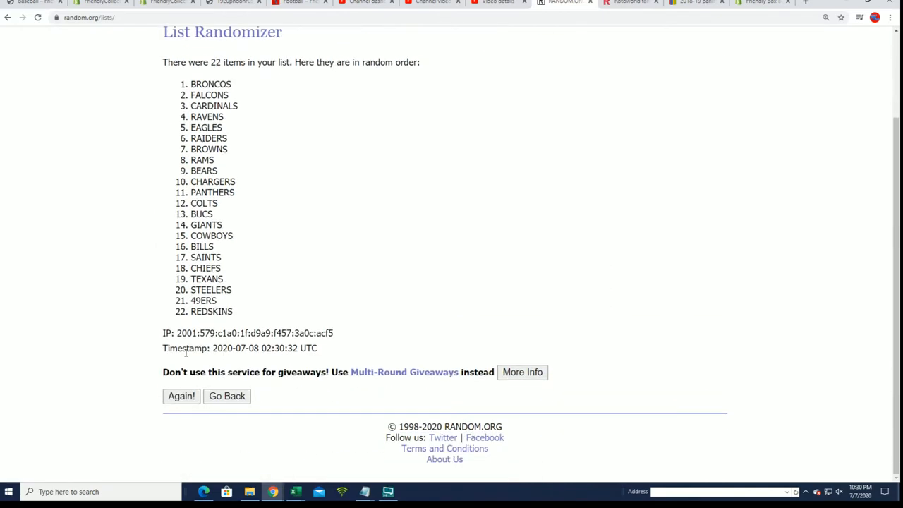
{"action": "left_click", "coordinate": [182, 396]}
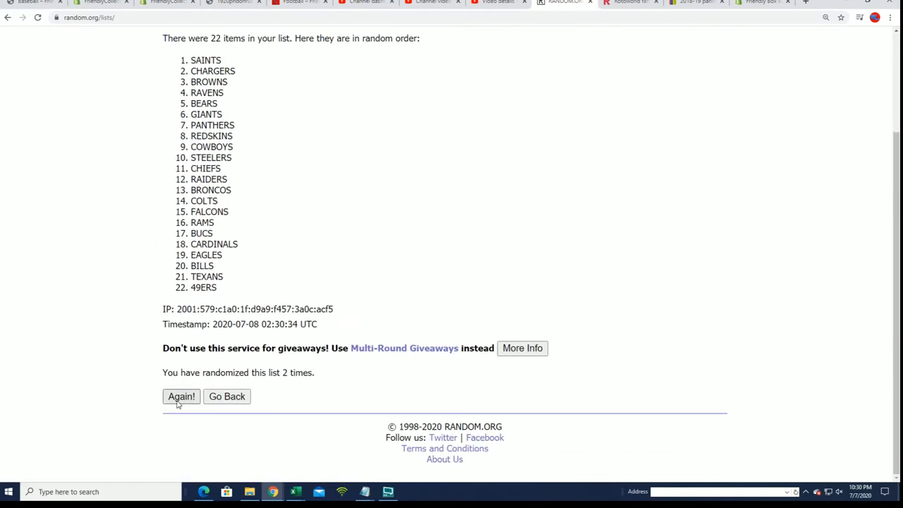
{"action": "left_click", "coordinate": [181, 396]}
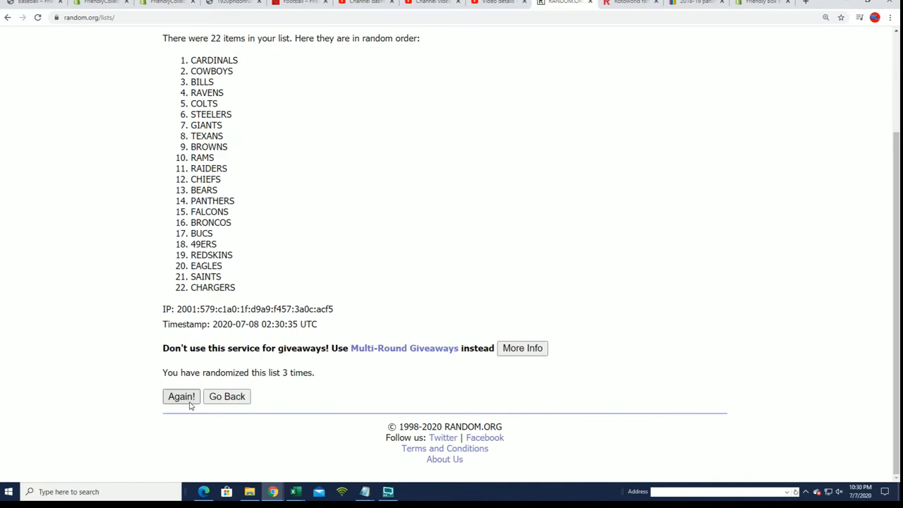
{"action": "left_click", "coordinate": [181, 396]}
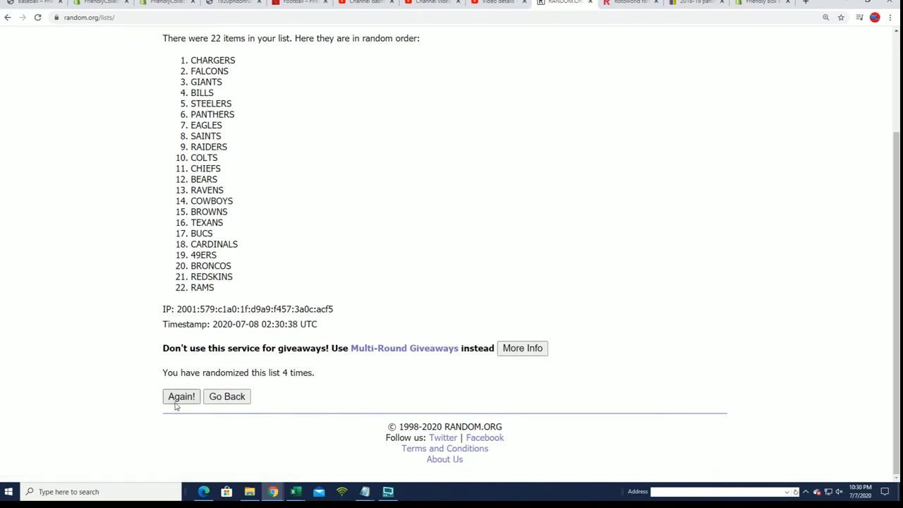
{"action": "left_click", "coordinate": [181, 395]}
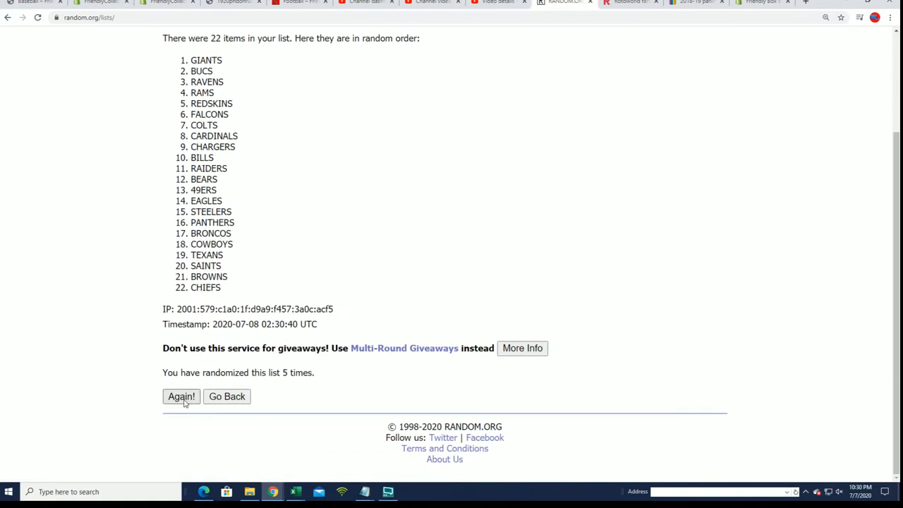
{"action": "left_click", "coordinate": [181, 396]}
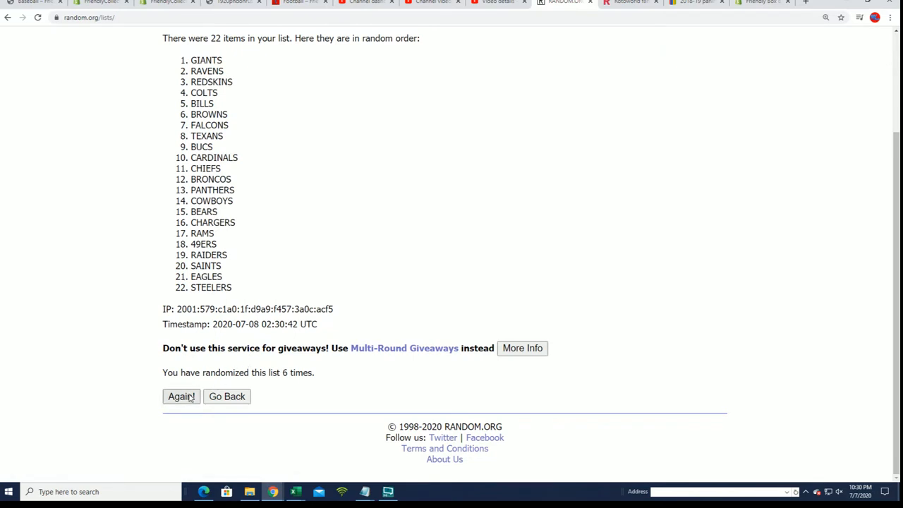
{"action": "left_click", "coordinate": [181, 396]}
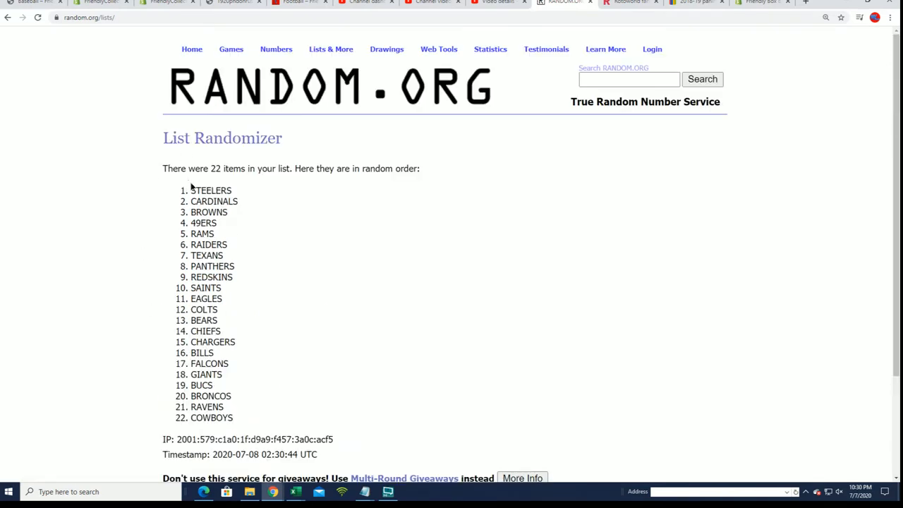
{"action": "right_click", "coordinate": [205, 226]}
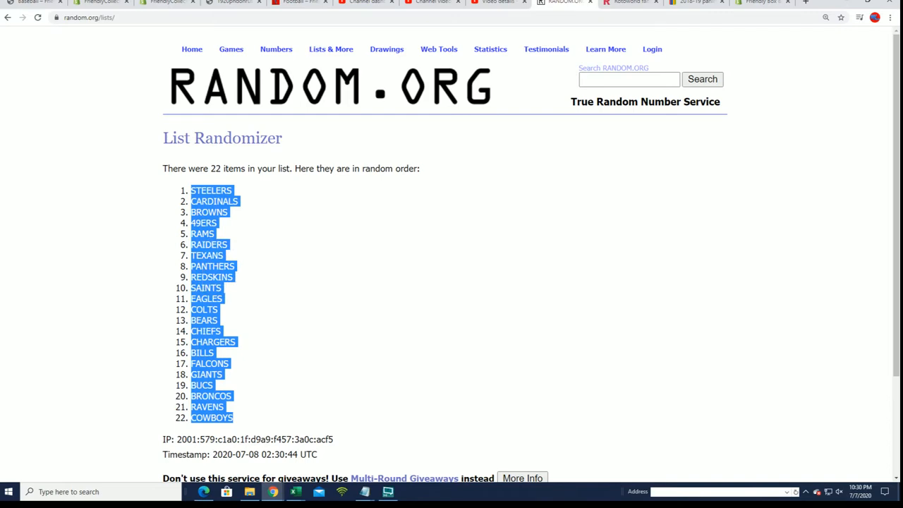
Paste the shuffled teams as plain text under TEAMS beside each owner and zoom in slightly.
{"action": "left_click", "coordinate": [295, 492]}
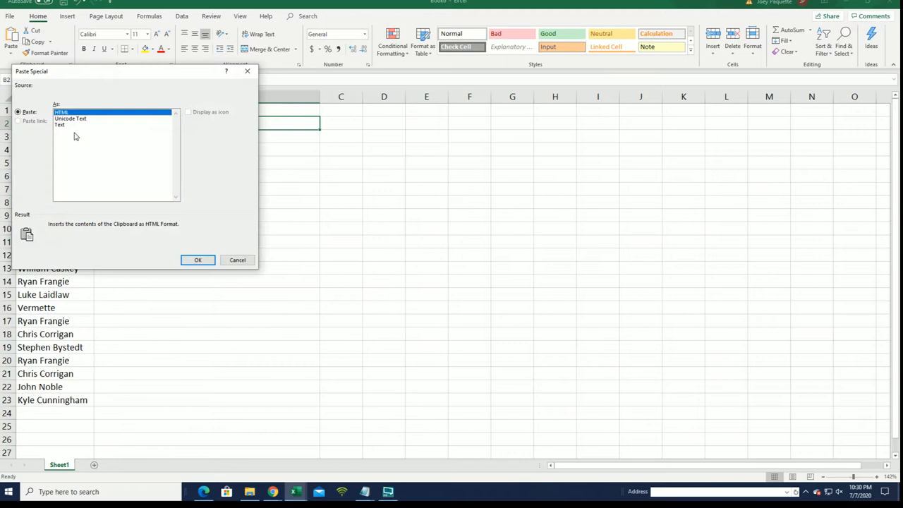
{"action": "left_click", "coordinate": [197, 259]}
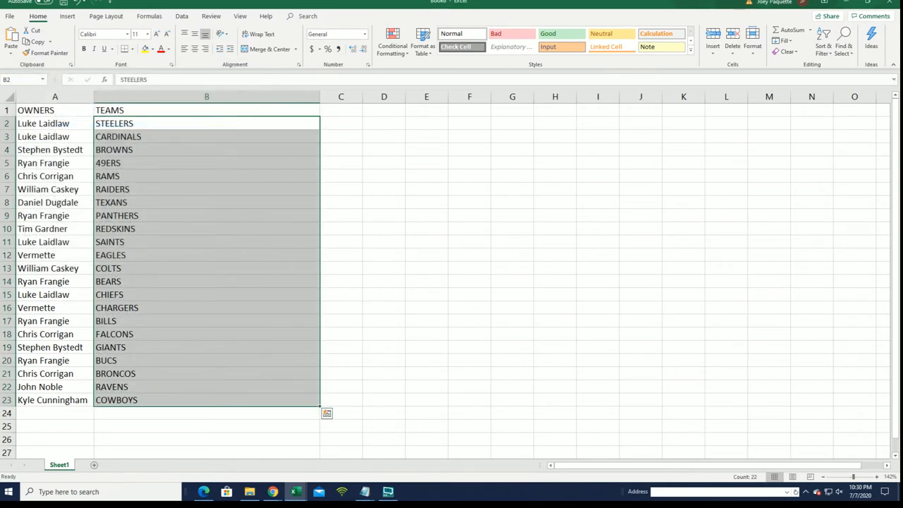
{"action": "left_click", "coordinate": [878, 480]}
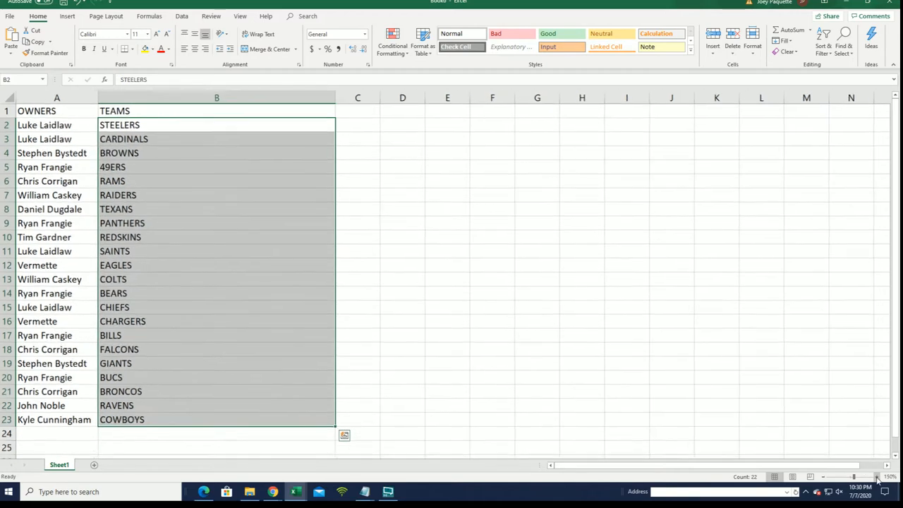